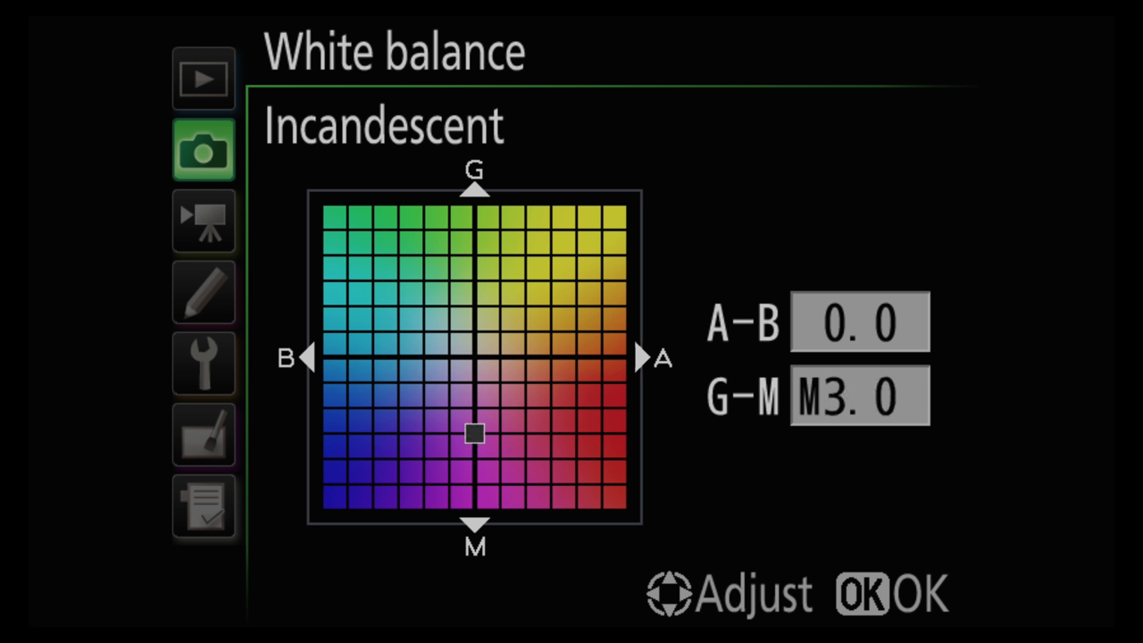
# Step: Fine-tune Incandescent white balance to M3.0 and scroll to the autofocus custom settings
pyautogui.scroll(-3)
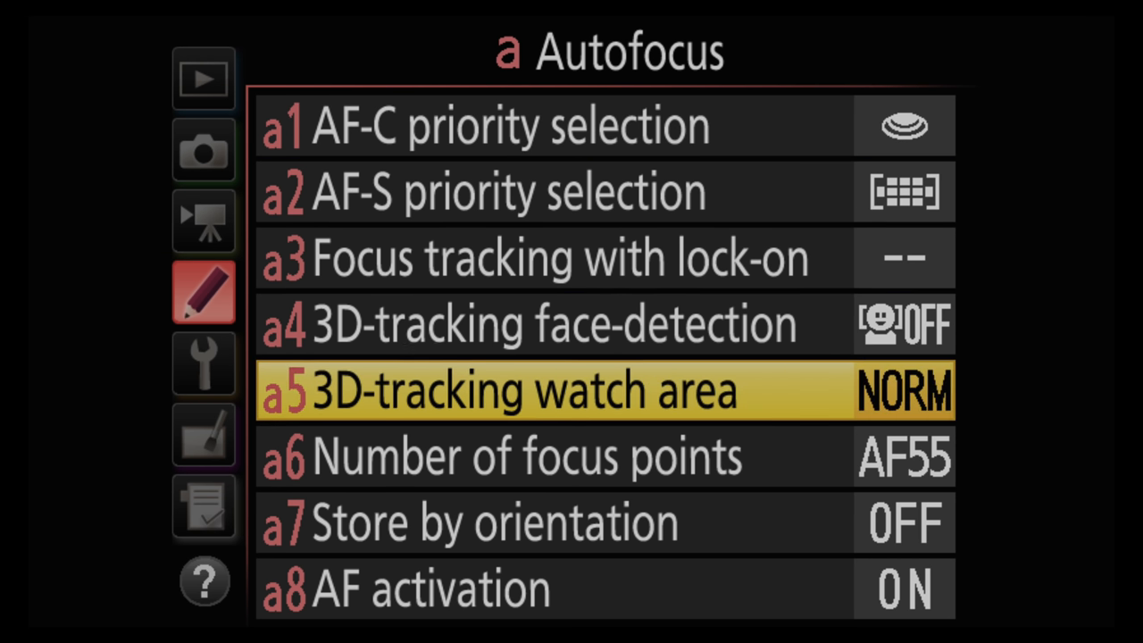
# Step: Set a6 focus points to AF15, then review and confirm a3 focus tracking with lock-on
pyautogui.scroll(-3)
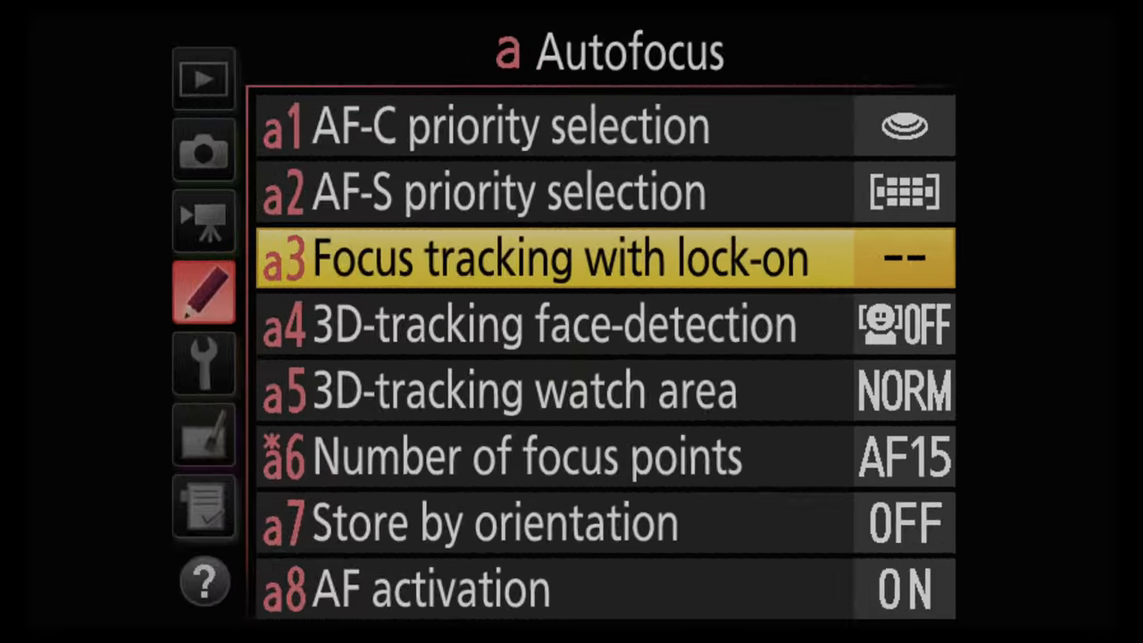
pyautogui.click(572, 258)
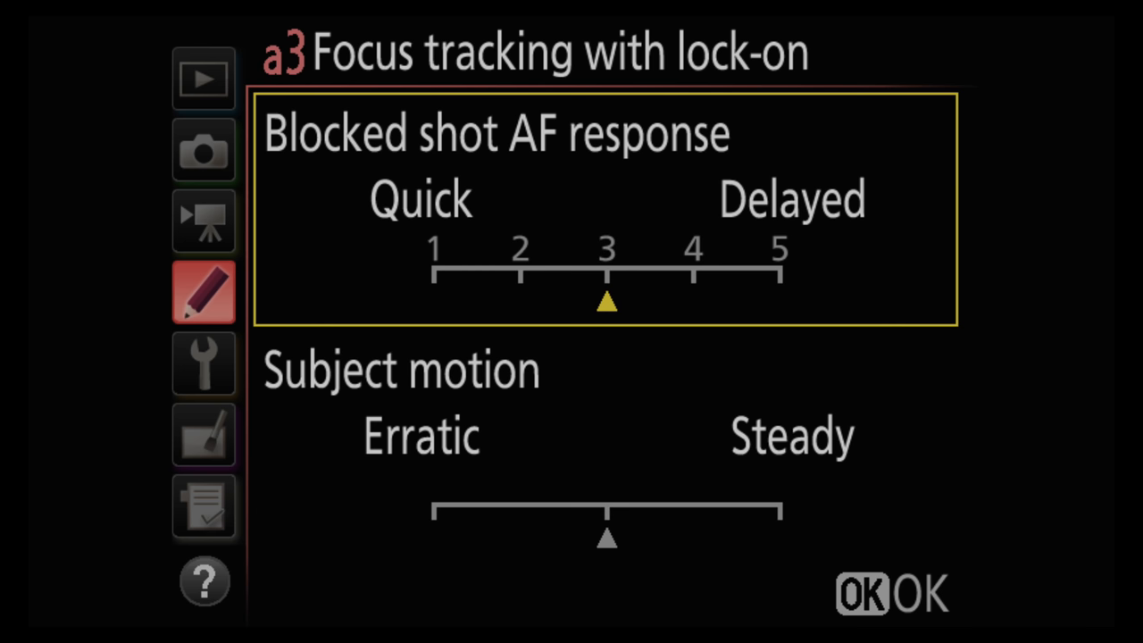
pyautogui.scroll(-3)
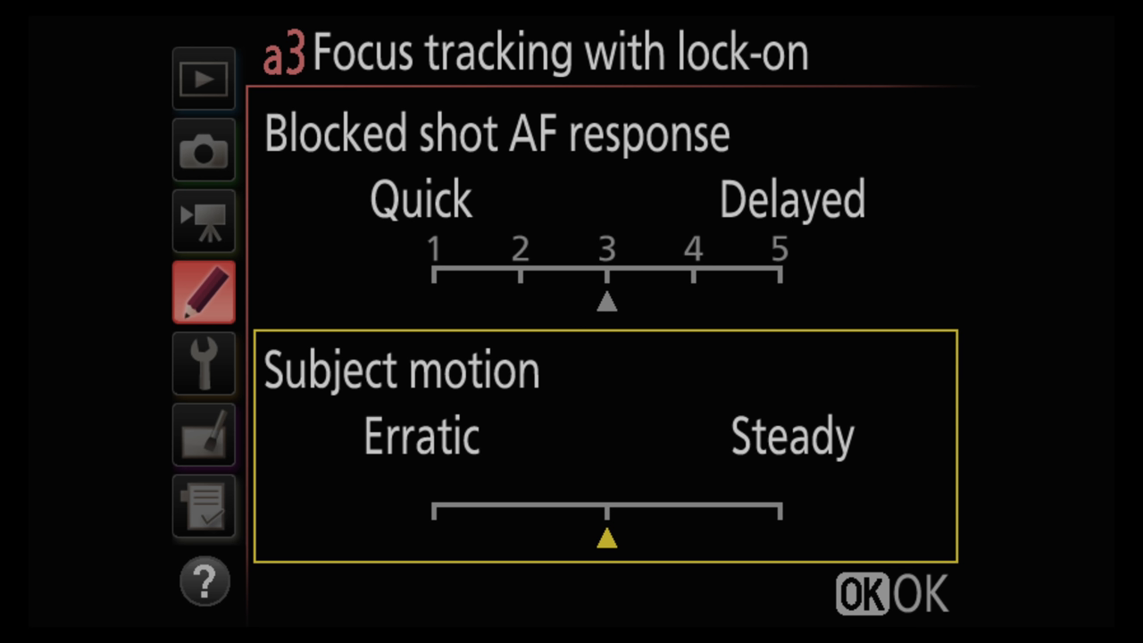
pyautogui.click(204, 363)
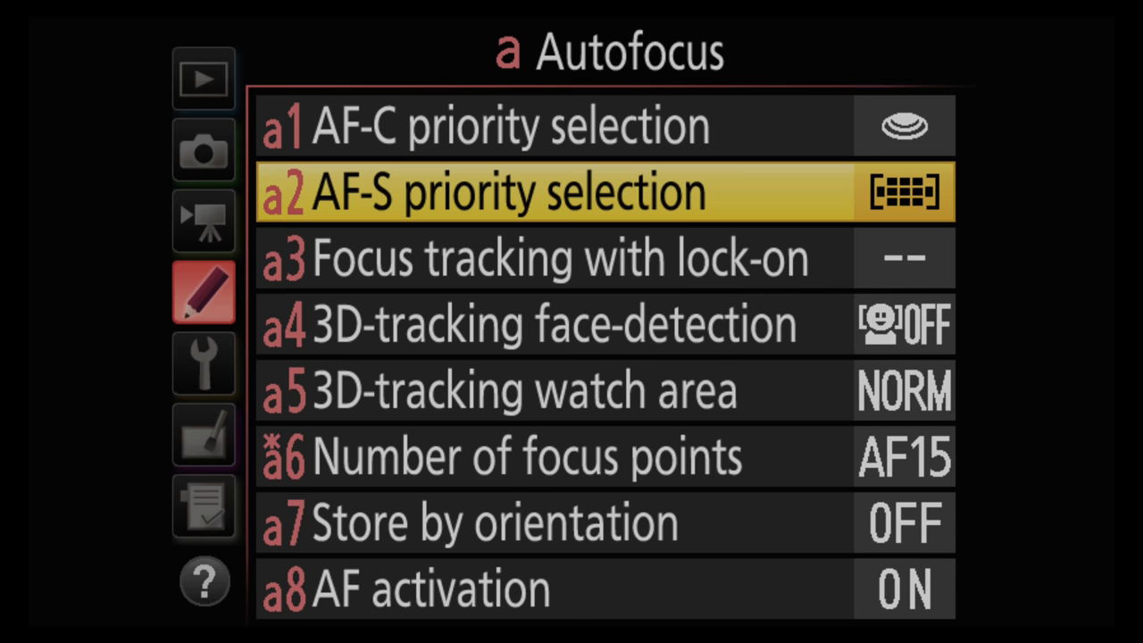
pyautogui.click(571, 191)
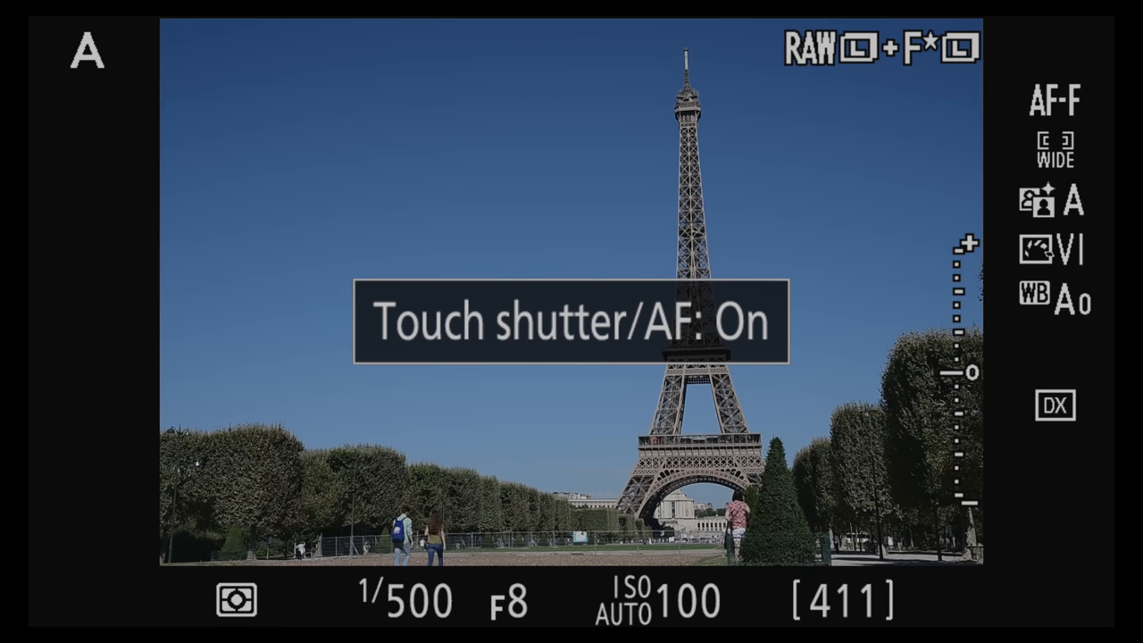
# Step: Switch Touch shutter/AF to On in live view
pyautogui.click(687, 400)
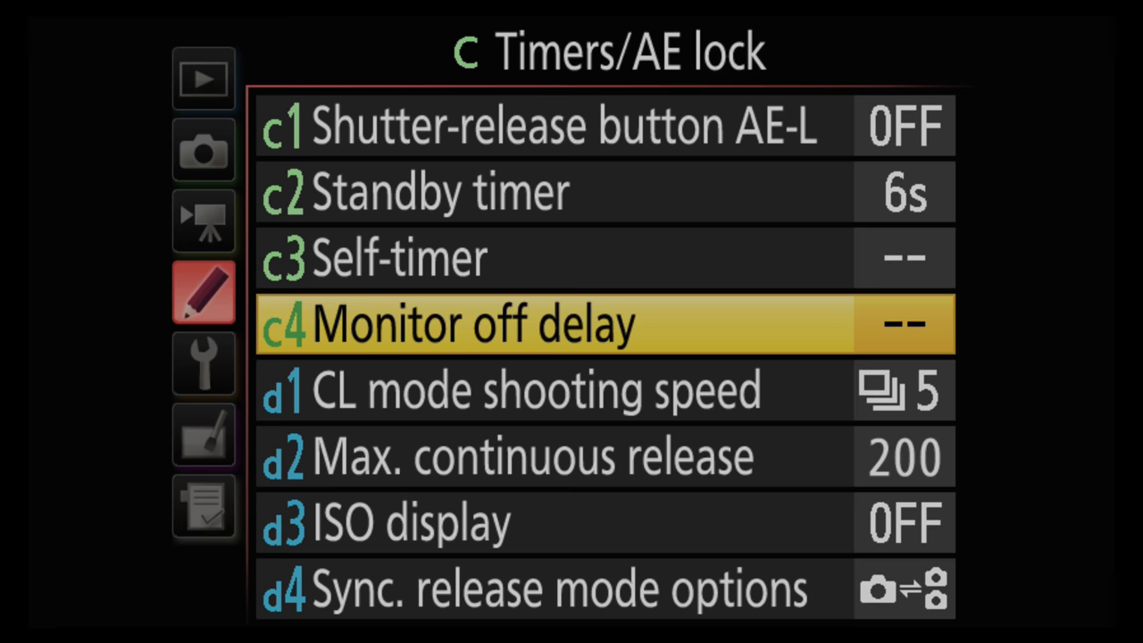
# Step: Go to Custom Setting group c Timers/AE lock
pyautogui.click(608, 323)
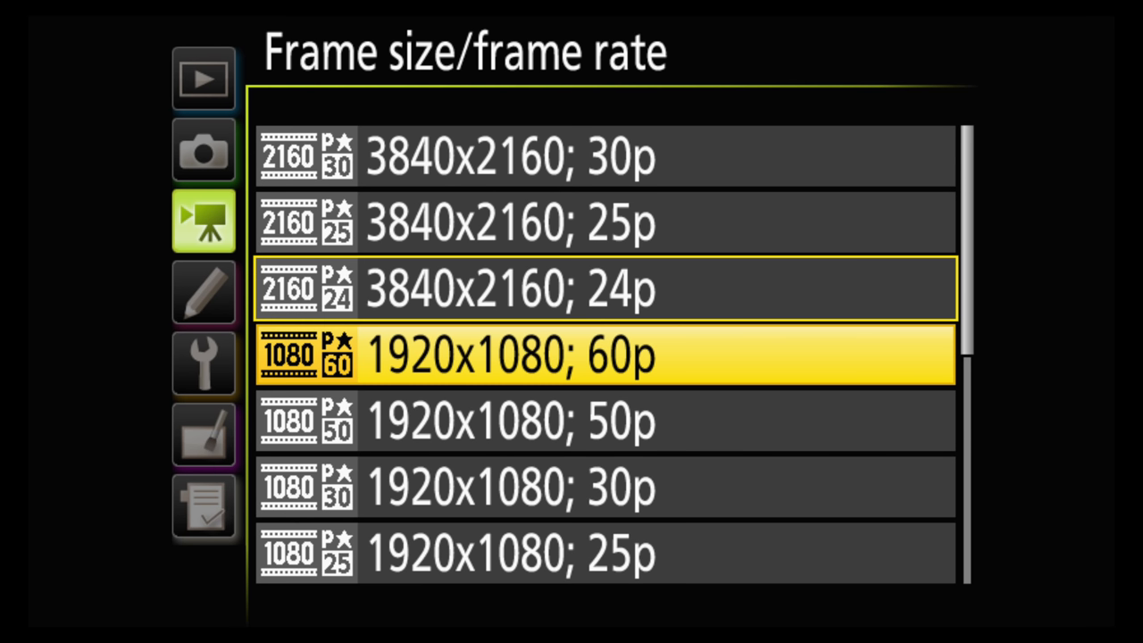
# Step: Choose 1920x1080; 24p for movie frame size/frame rate and confirm
pyautogui.scroll(-3)
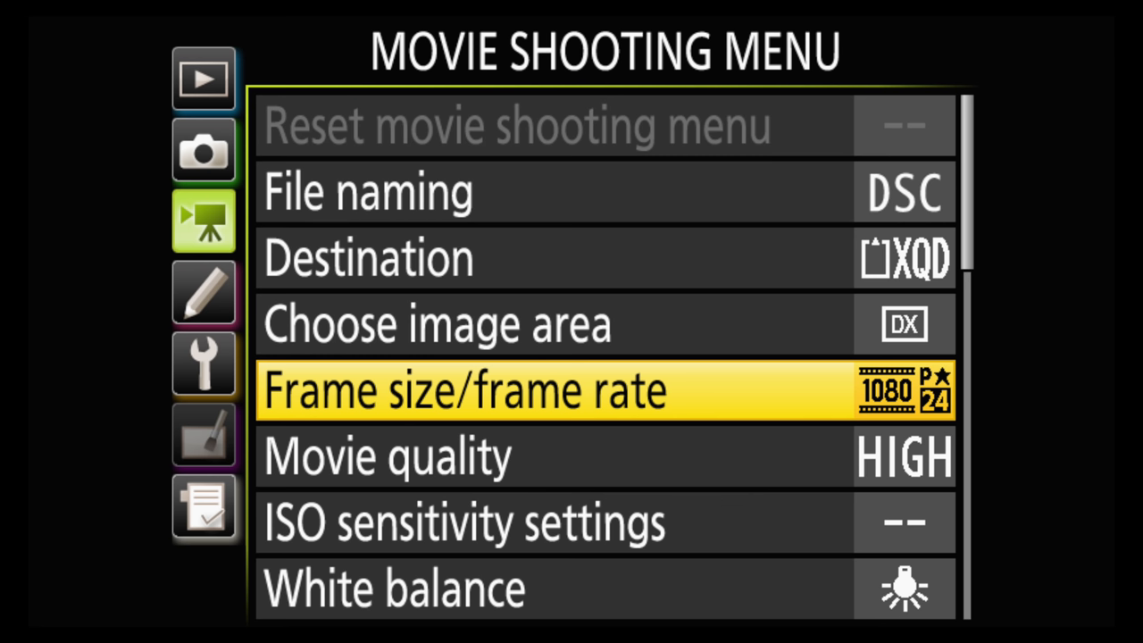
pyautogui.click(204, 363)
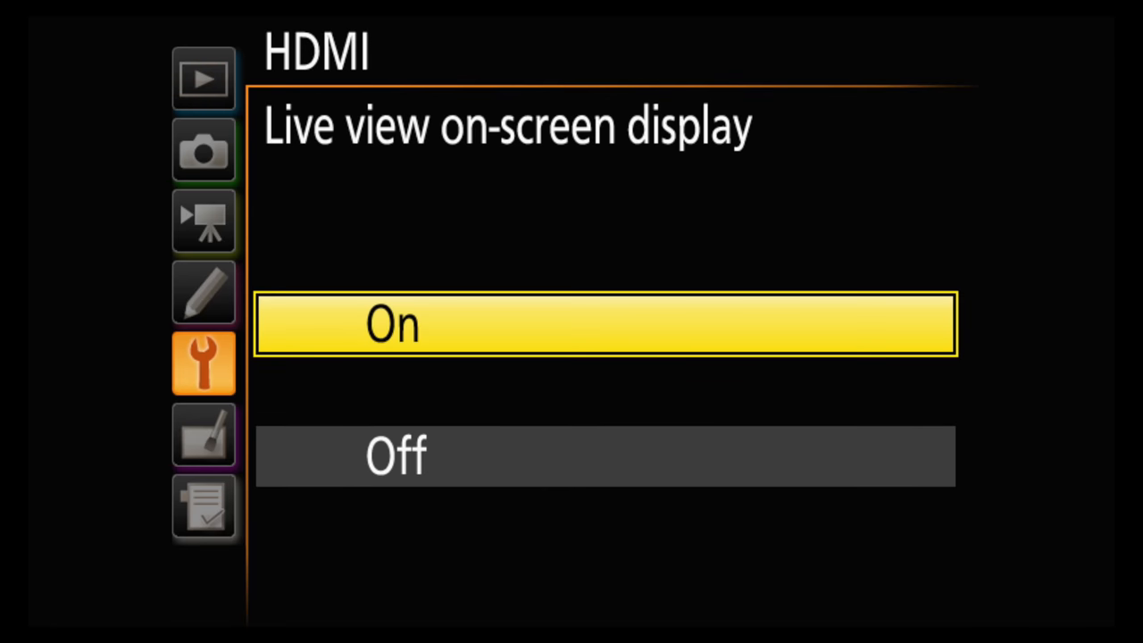
# Step: Enter movie live view i-menu and highlight Microphone sensitivity at 9
pyautogui.click(605, 324)
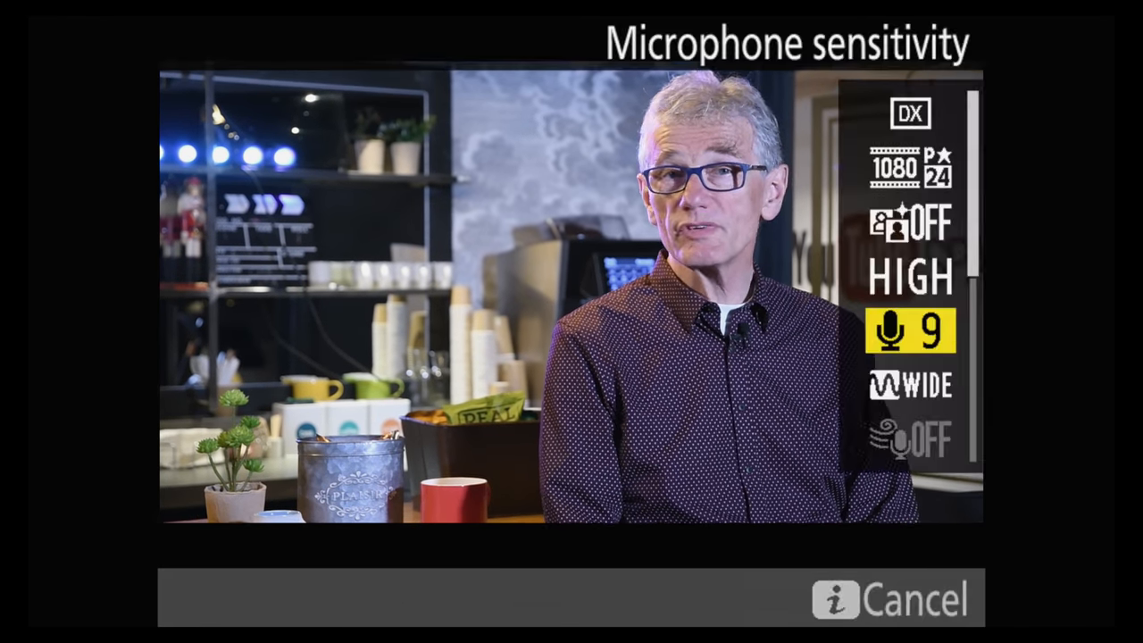
# Step: Scroll past Highlight display and open Multi-selector power aperture ON/OFF options
pyautogui.click(910, 331)
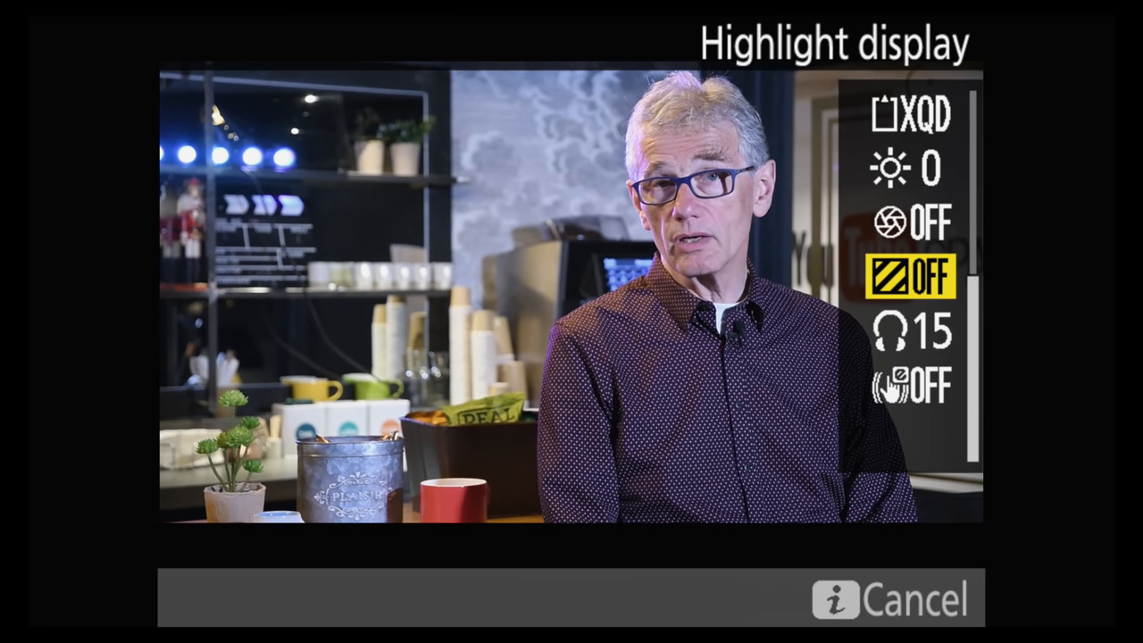
pyautogui.click(911, 277)
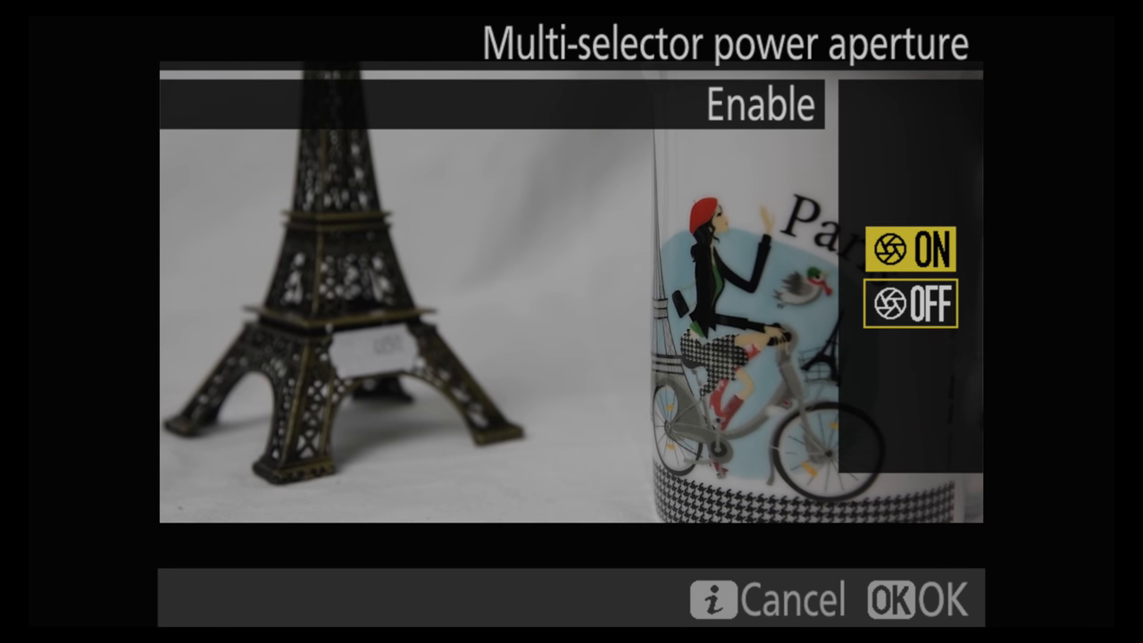
# Step: Return to the Movie Shooting Menu with Destination set to XQD highlighted
pyautogui.click(911, 598)
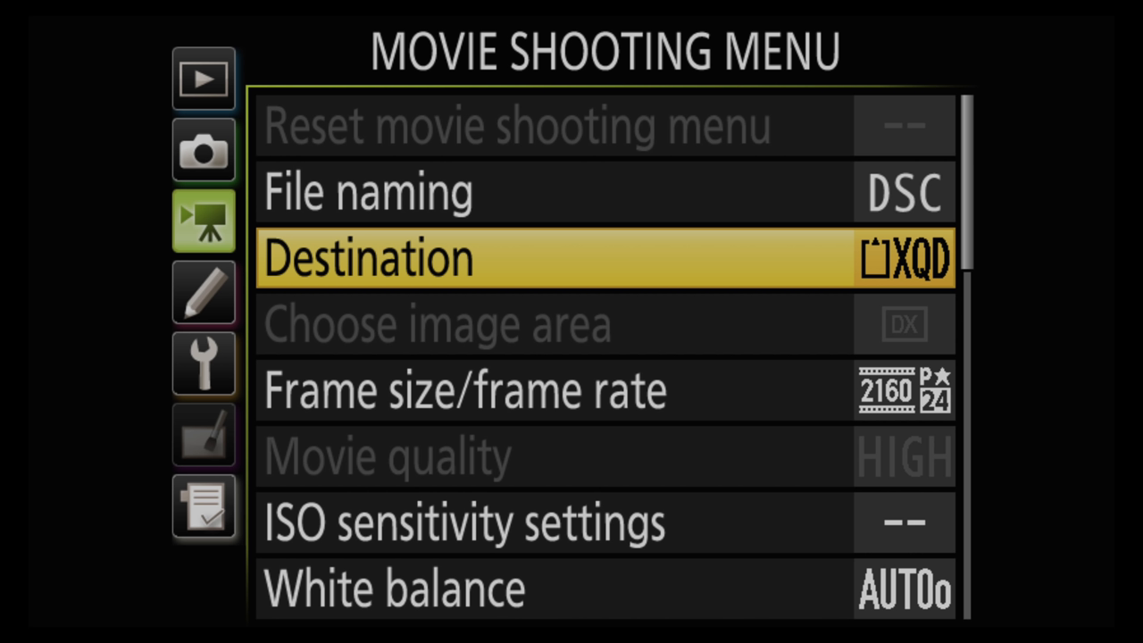
# Step: Open Custom Settings group c Timers/AE lock and highlight c3 Self-timer
pyautogui.click(204, 292)
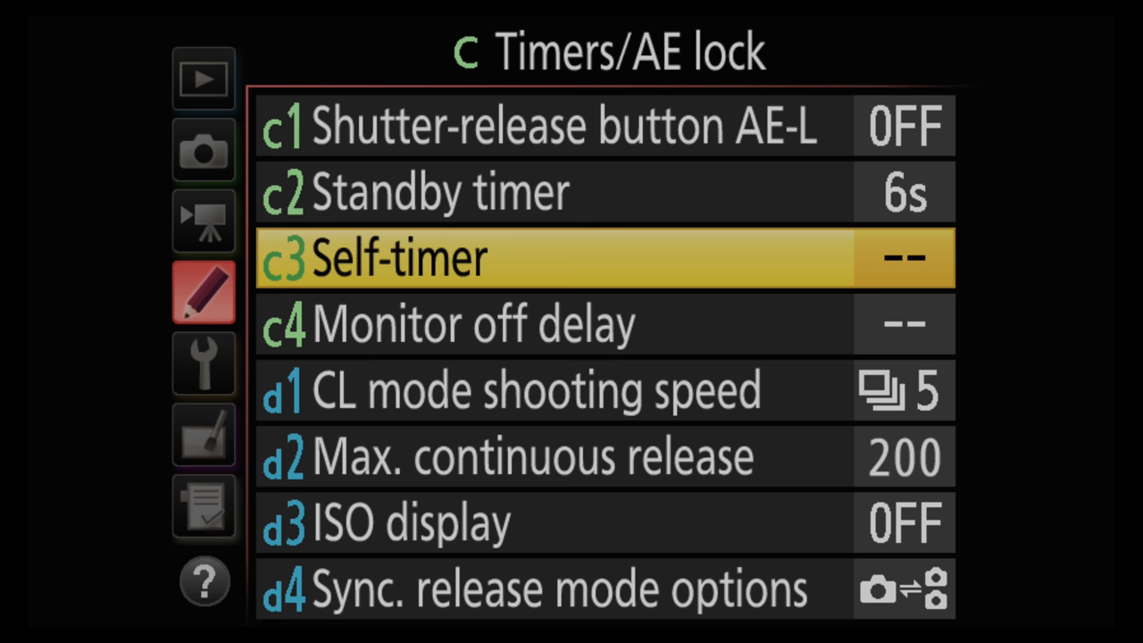
# Step: View c3 Self-timer delay options, then scroll to d2 Max. continuous release (200)
pyautogui.click(571, 258)
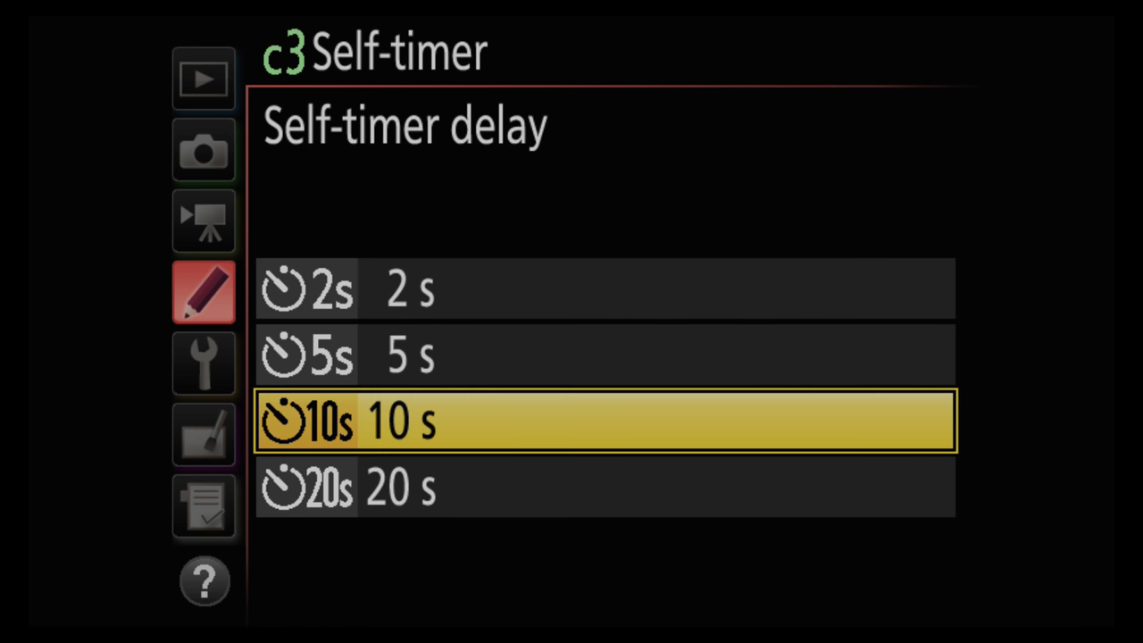
pyautogui.click(605, 420)
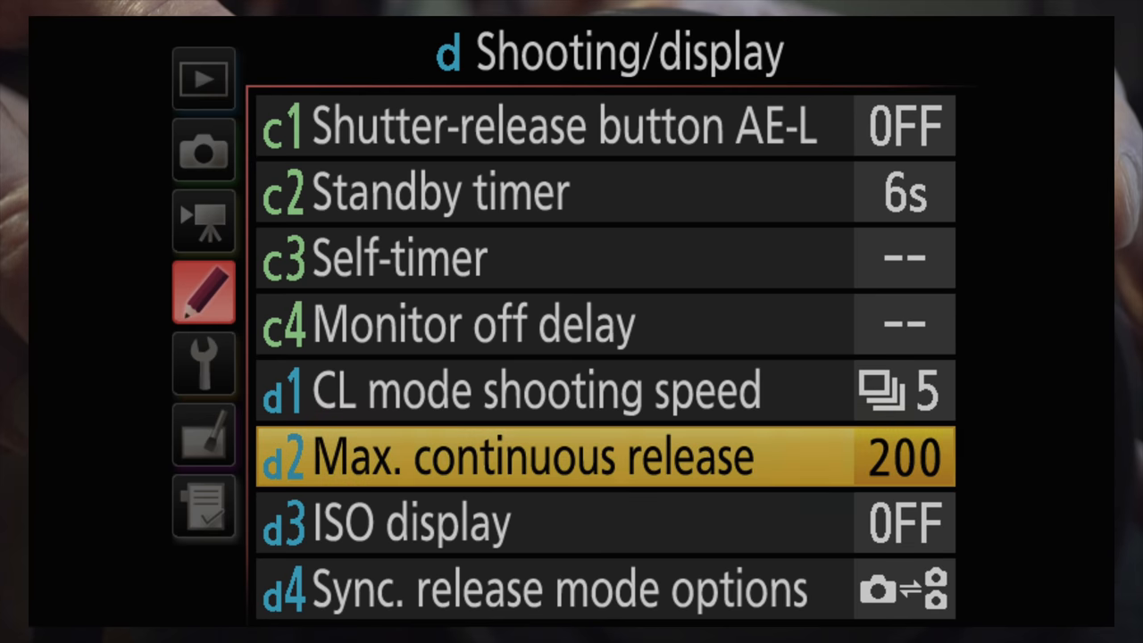
# Step: Set Multiple exposure number of shots to 4
pyautogui.click(204, 150)
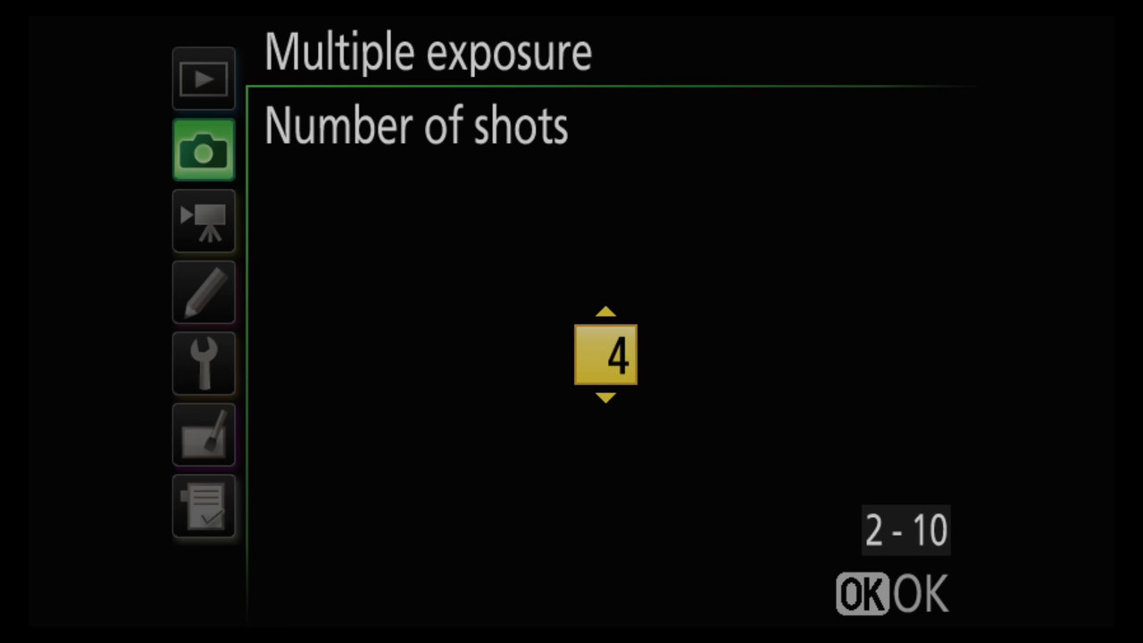
# Step: Open Interval timer shooting, showing a 1-minute interval and 0001 x 1 shots
pyautogui.click(860, 593)
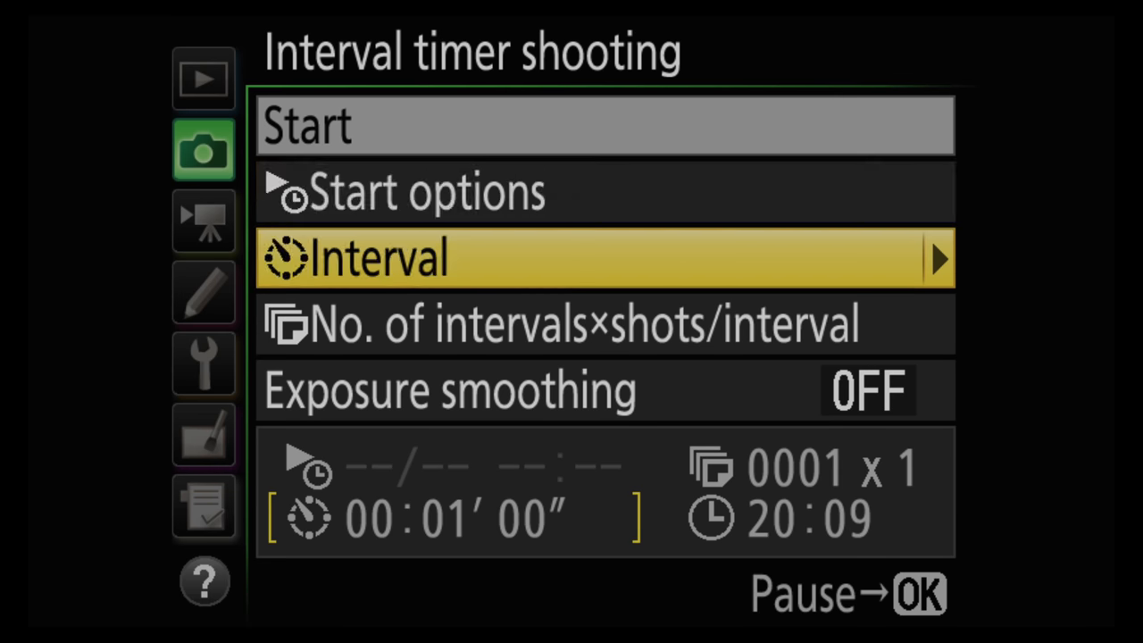
# Step: Set a 00:00'01" interval with 5001 x 1 intervals, then bring up f6 Release button to use dial
pyautogui.click(937, 258)
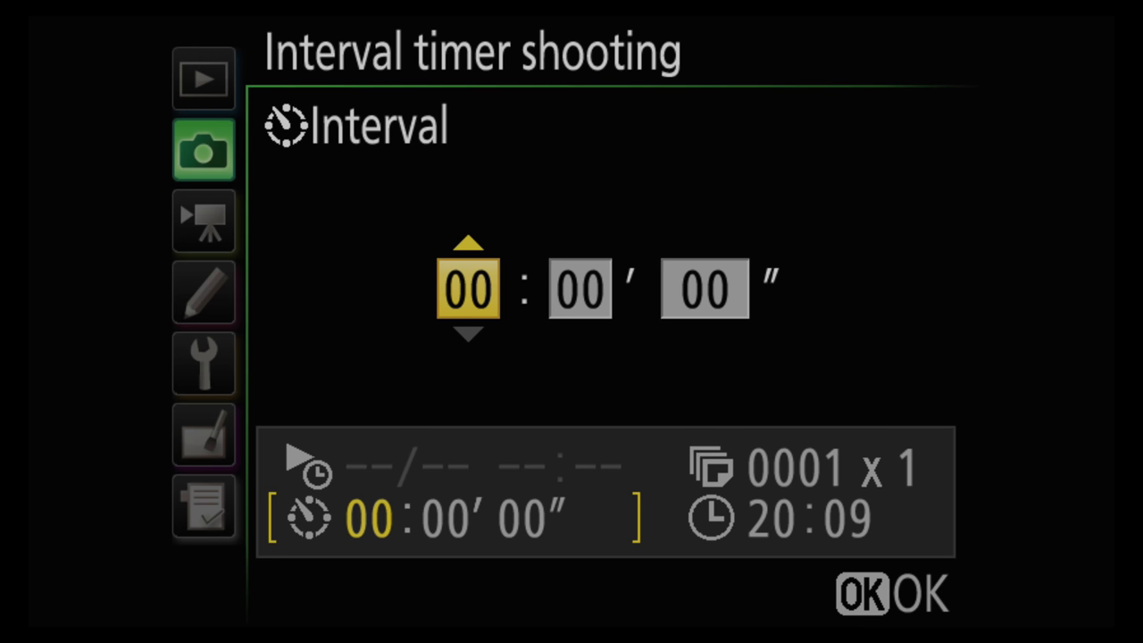
pyautogui.click(891, 594)
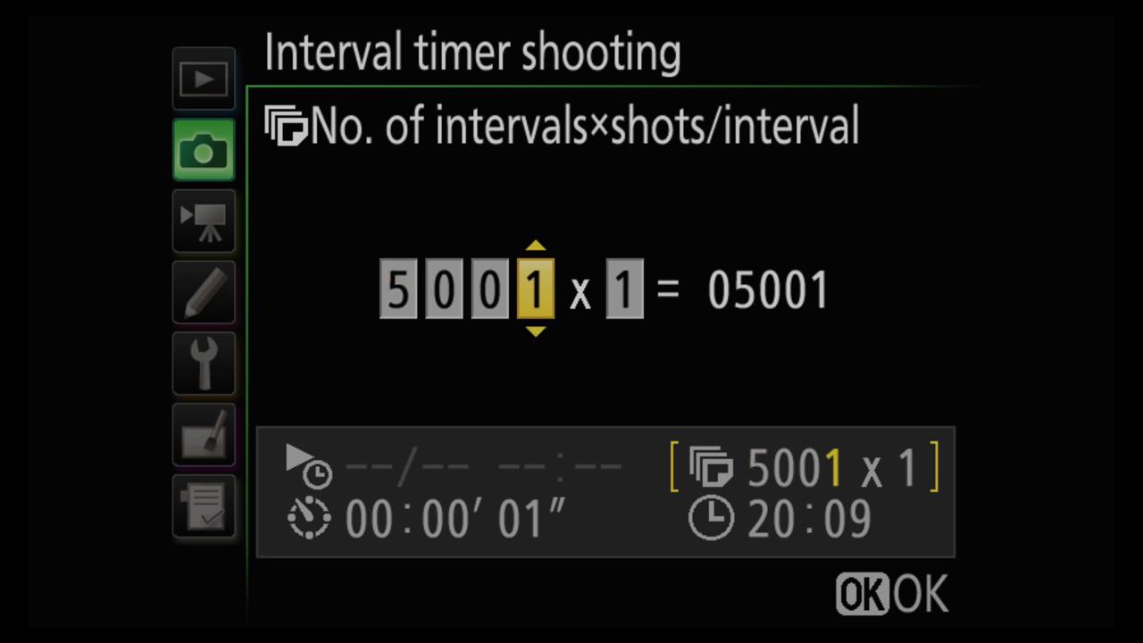
pyautogui.click(204, 292)
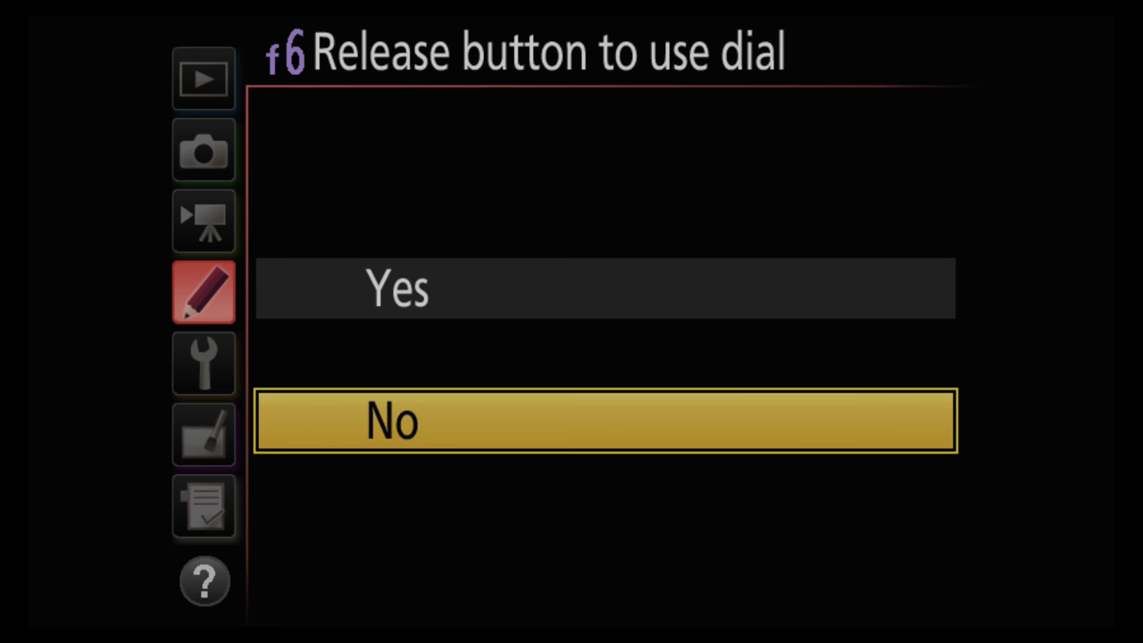
# Step: Confirm No for f6 Release button to use dial, then open the Retouch menu
pyautogui.click(606, 421)
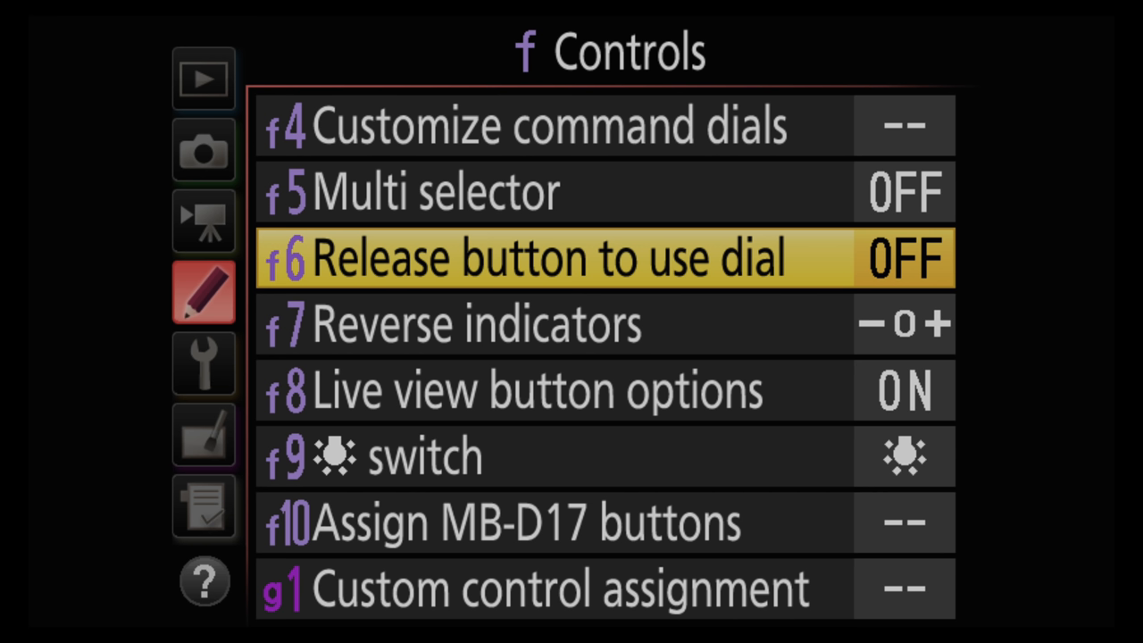
pyautogui.scroll(-3)
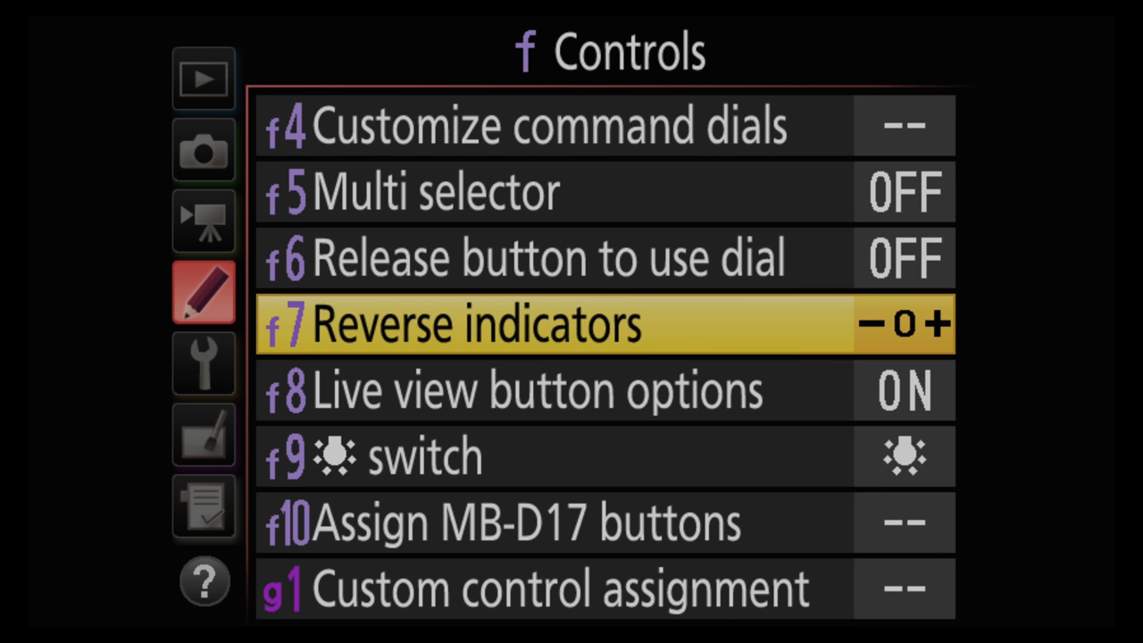
pyautogui.scroll(-3)
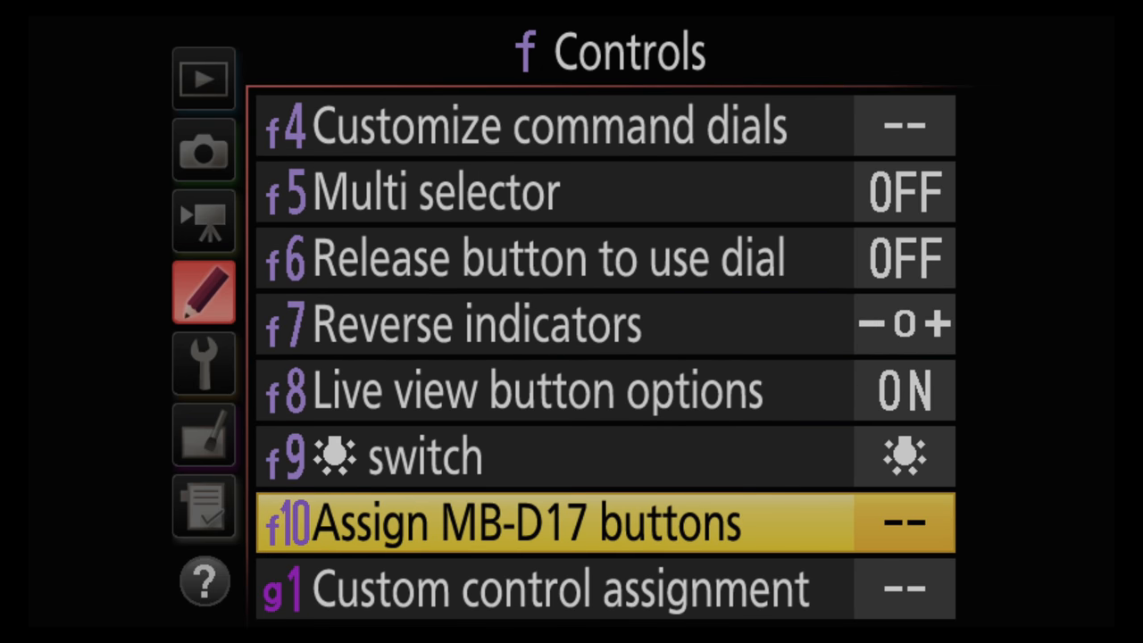
pyautogui.click(203, 150)
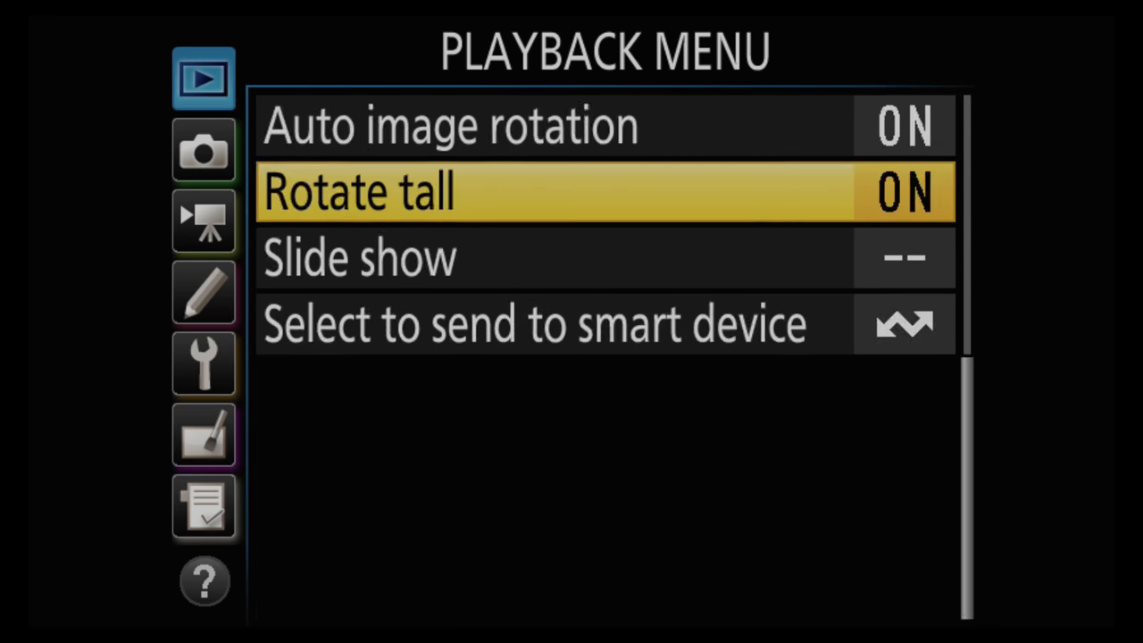
pyautogui.click(203, 436)
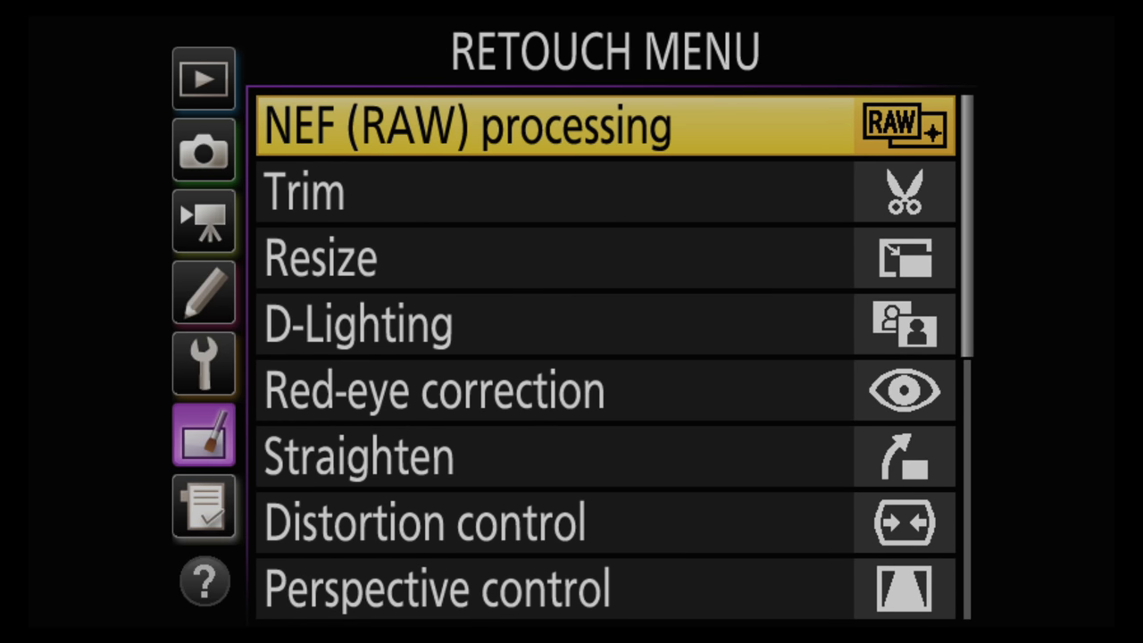